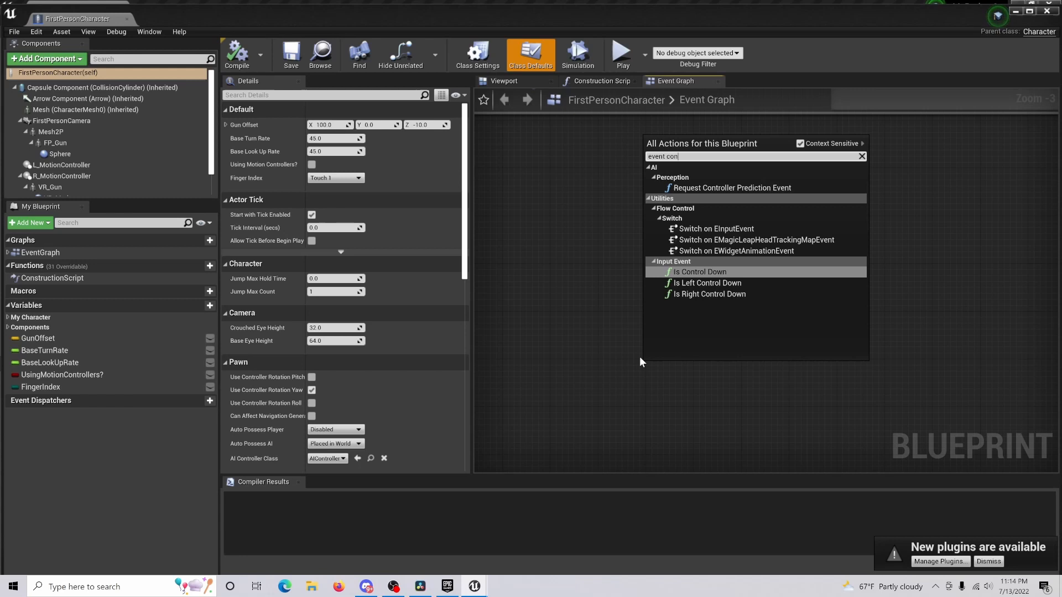
mouse_move(794, 179)
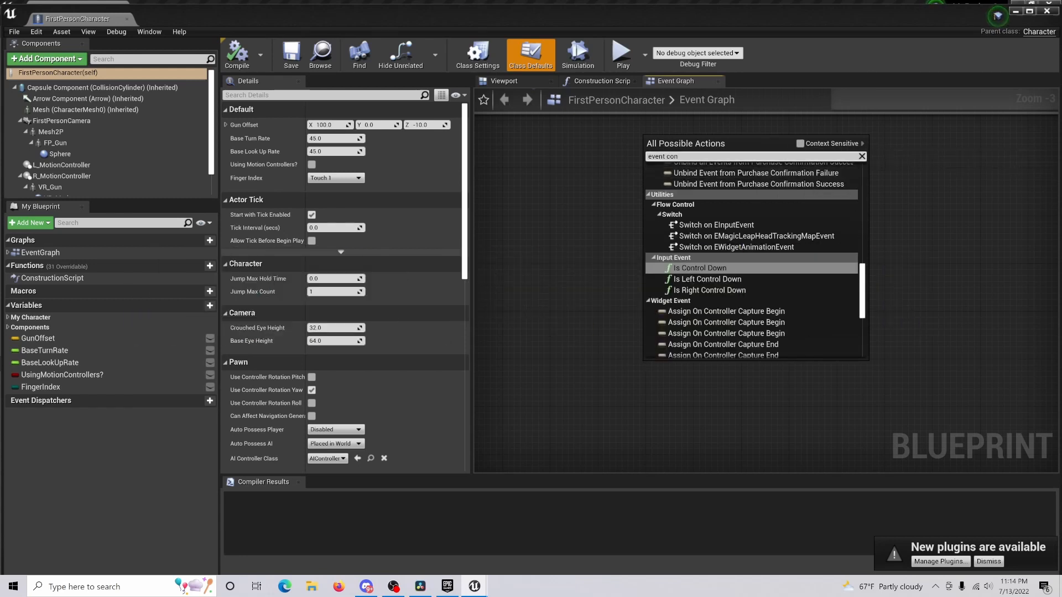
Clear the 'event con' query so the action menu lists all actions unfiltered.
left_click(860, 157)
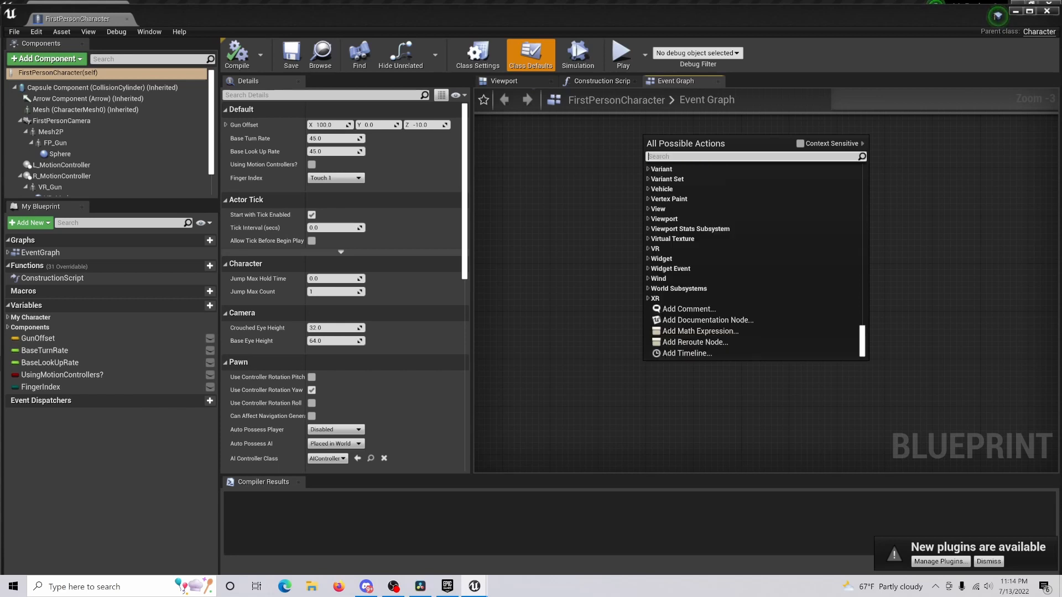
type("event constu")
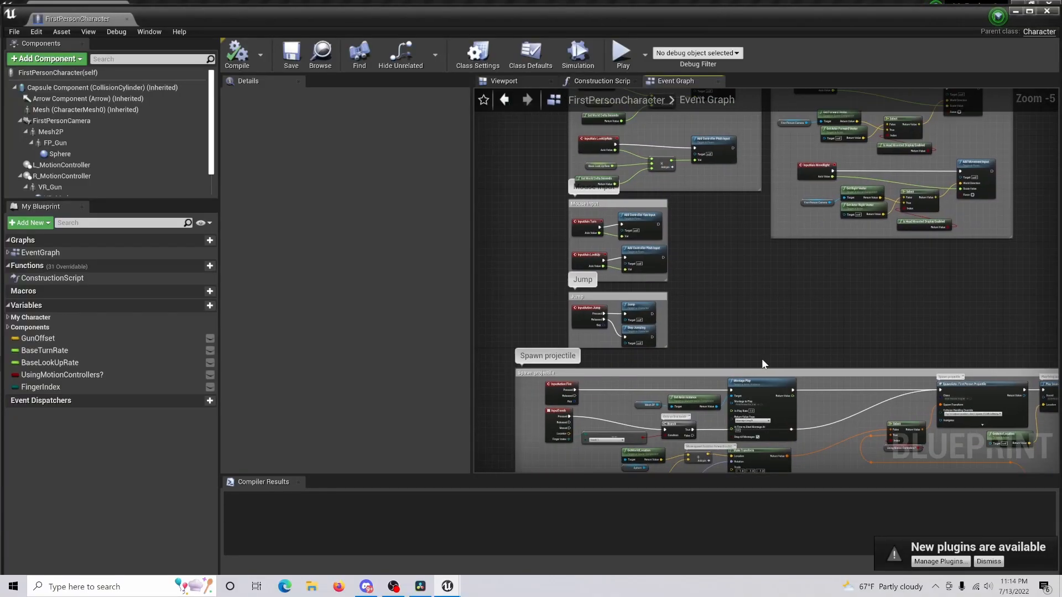
right_click(763, 364)
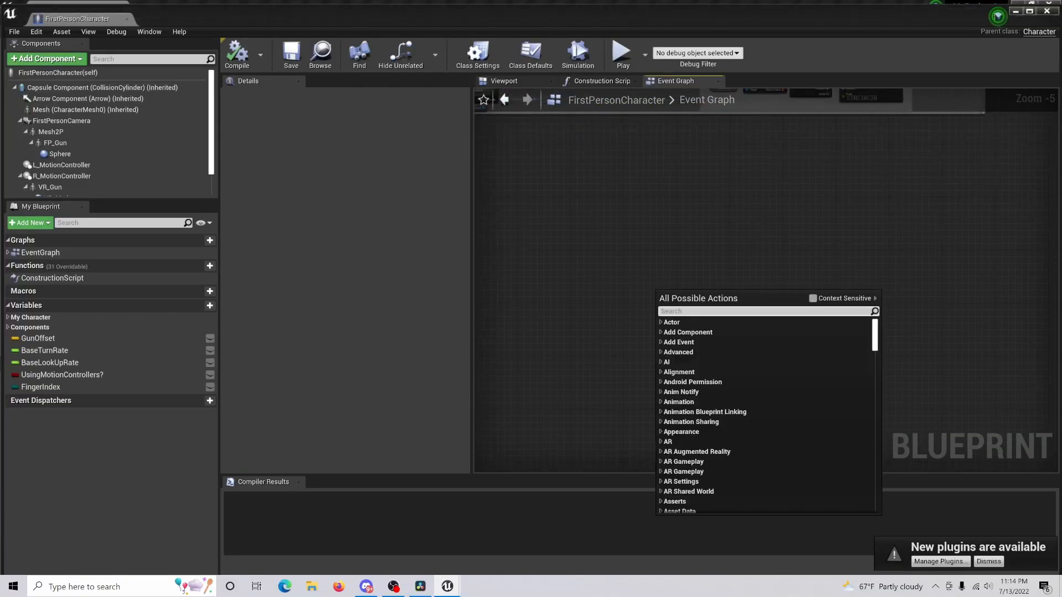